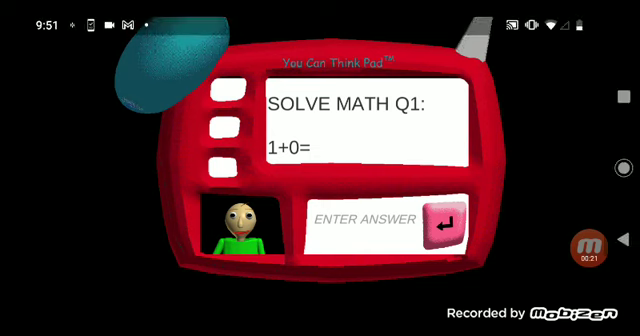
# Step: Answer the notebook's three math questions correctly, finishing with 10 for 7+3
pyautogui.click(378, 218)
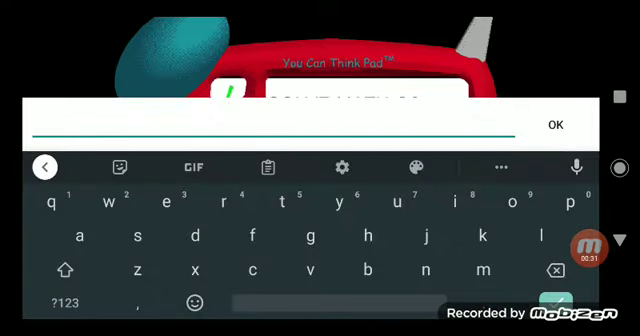
pyautogui.click(556, 124)
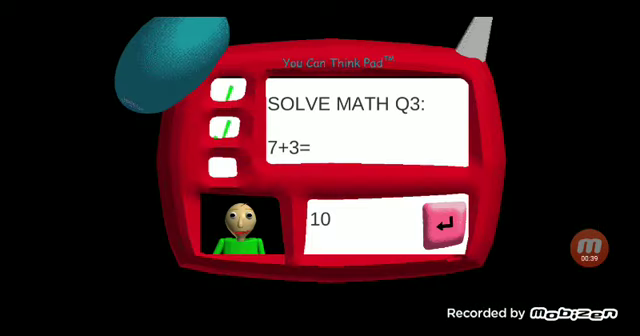
pyautogui.click(440, 222)
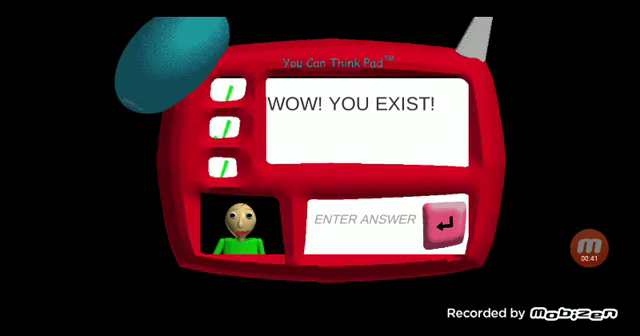
# Step: Submit answers to the second notebook's three questions, all marked wrong
pyautogui.click(440, 222)
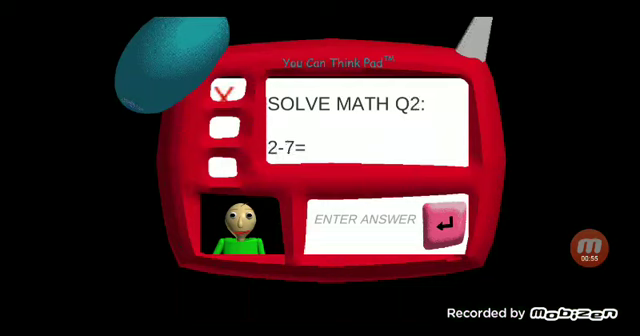
pyautogui.click(436, 222)
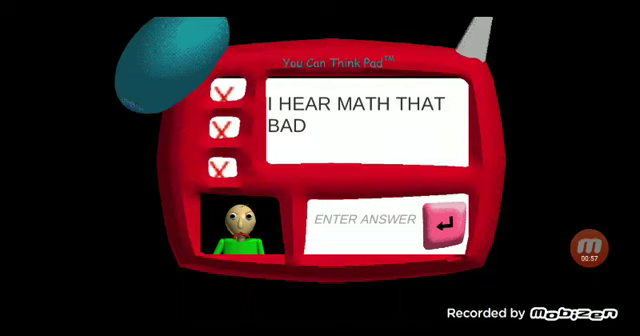
# Step: Close the notebook, walk the halls with 3 of 7 notebooks, and spray the BSODA
pyautogui.click(438, 220)
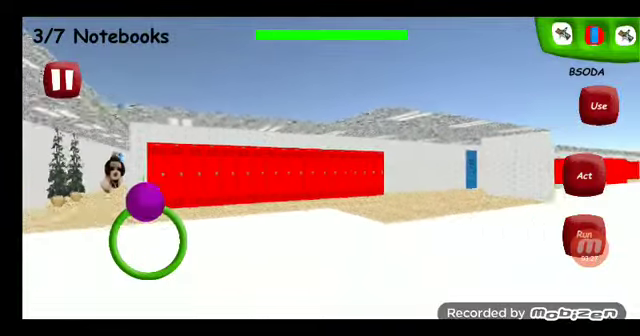
pyautogui.click(596, 100)
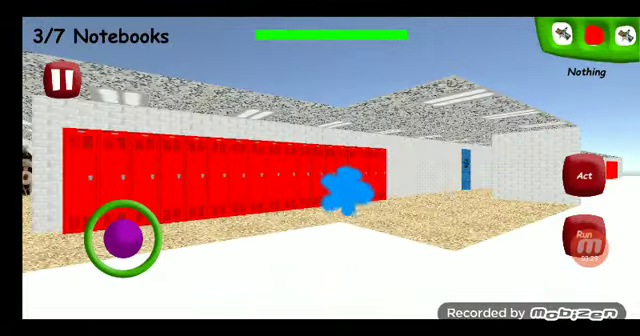